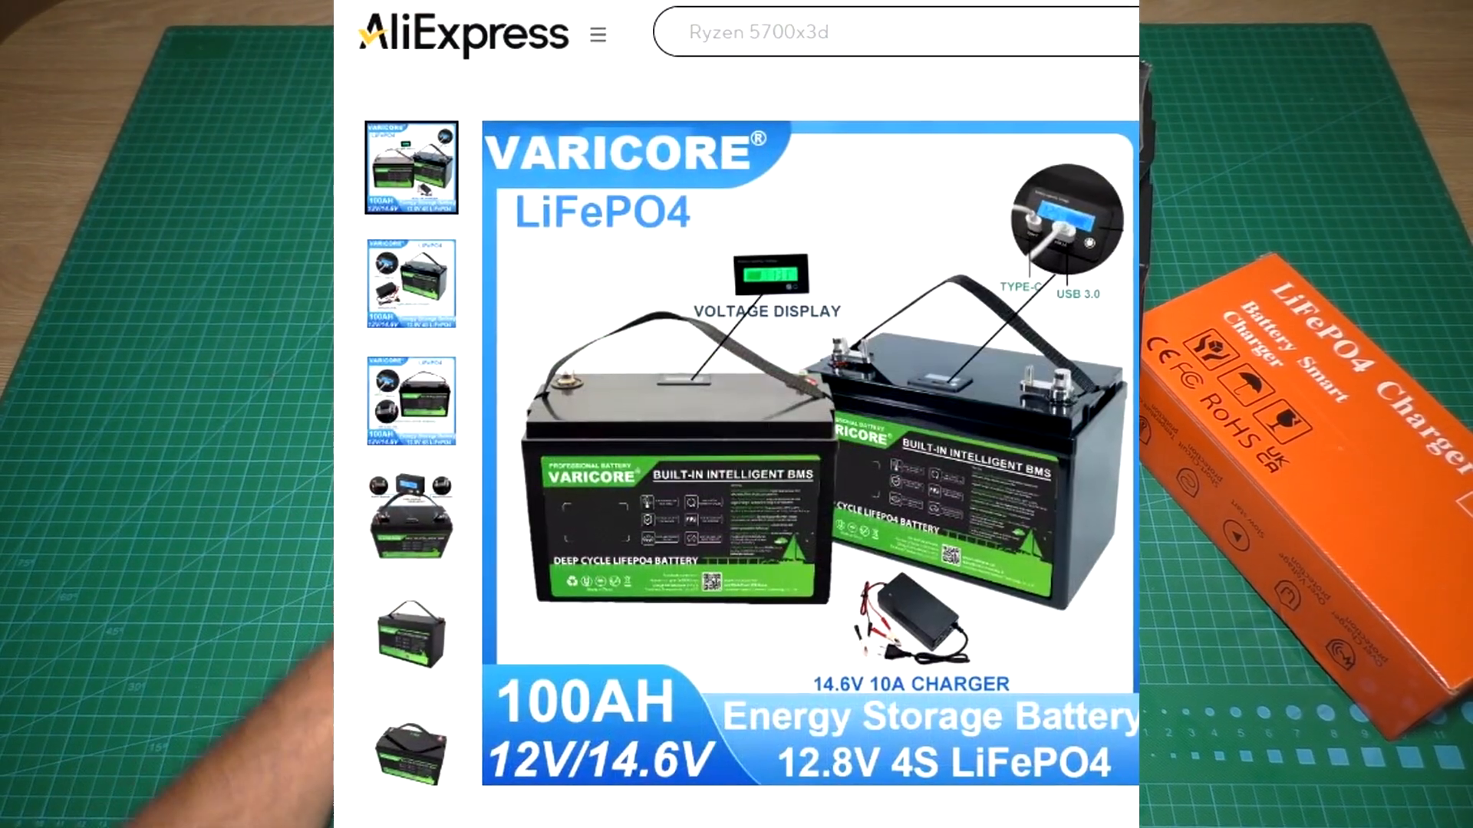
- Start the D-CC discharge test at 14.00 A with a 9.00 V cutoff voltage
scroll("down", 3)
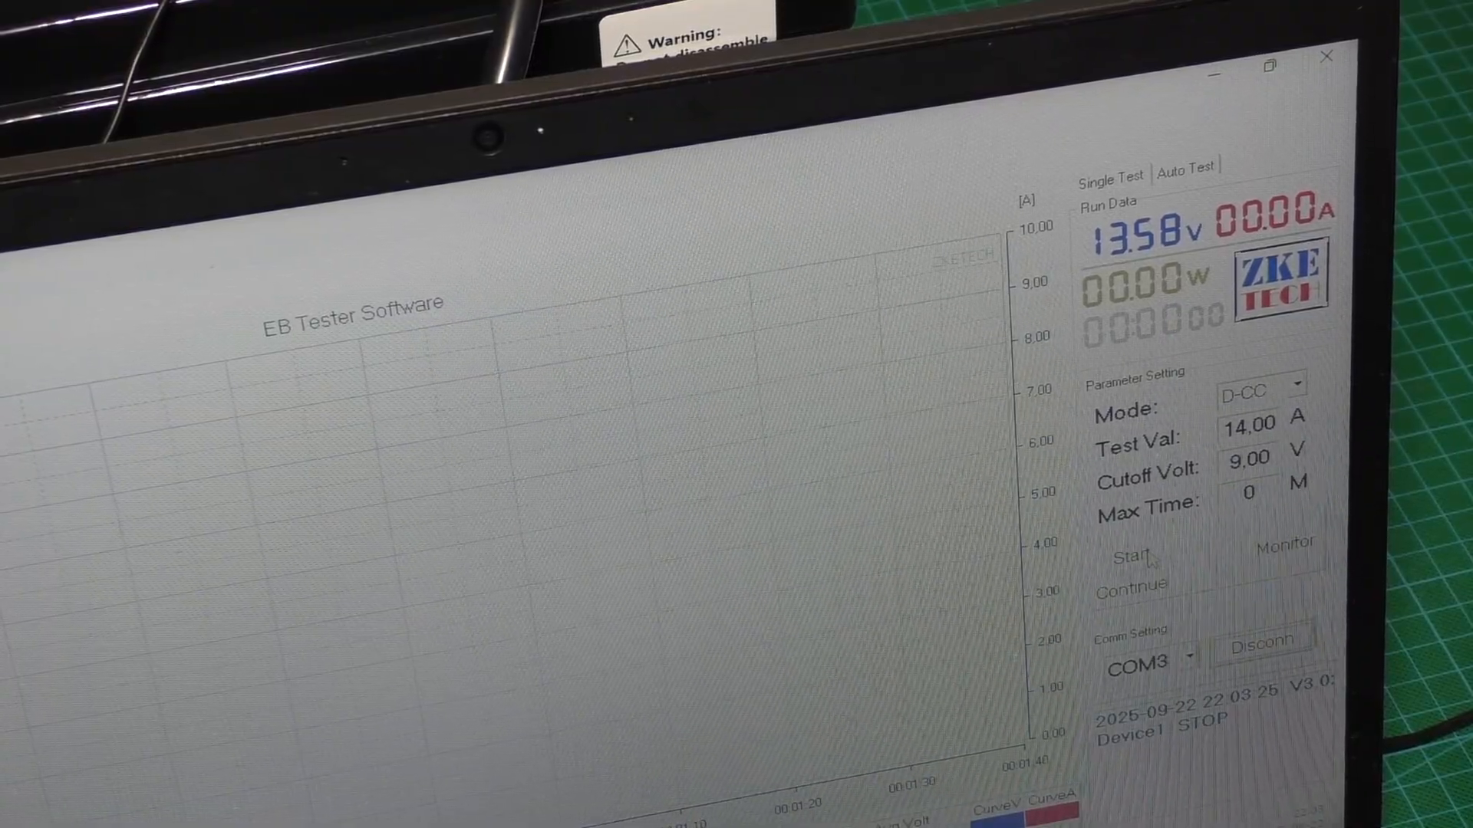
left_click(1131, 555)
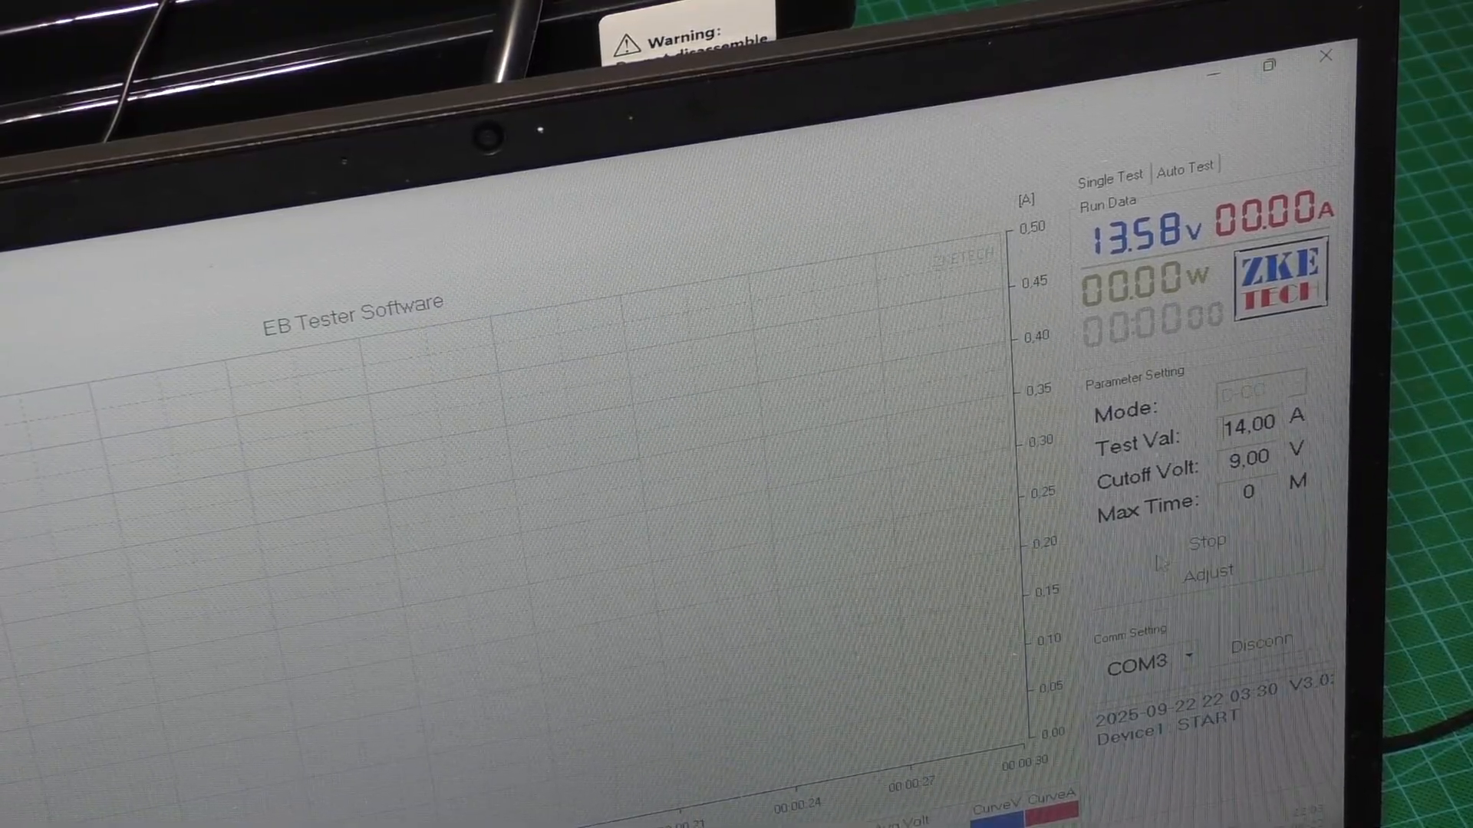